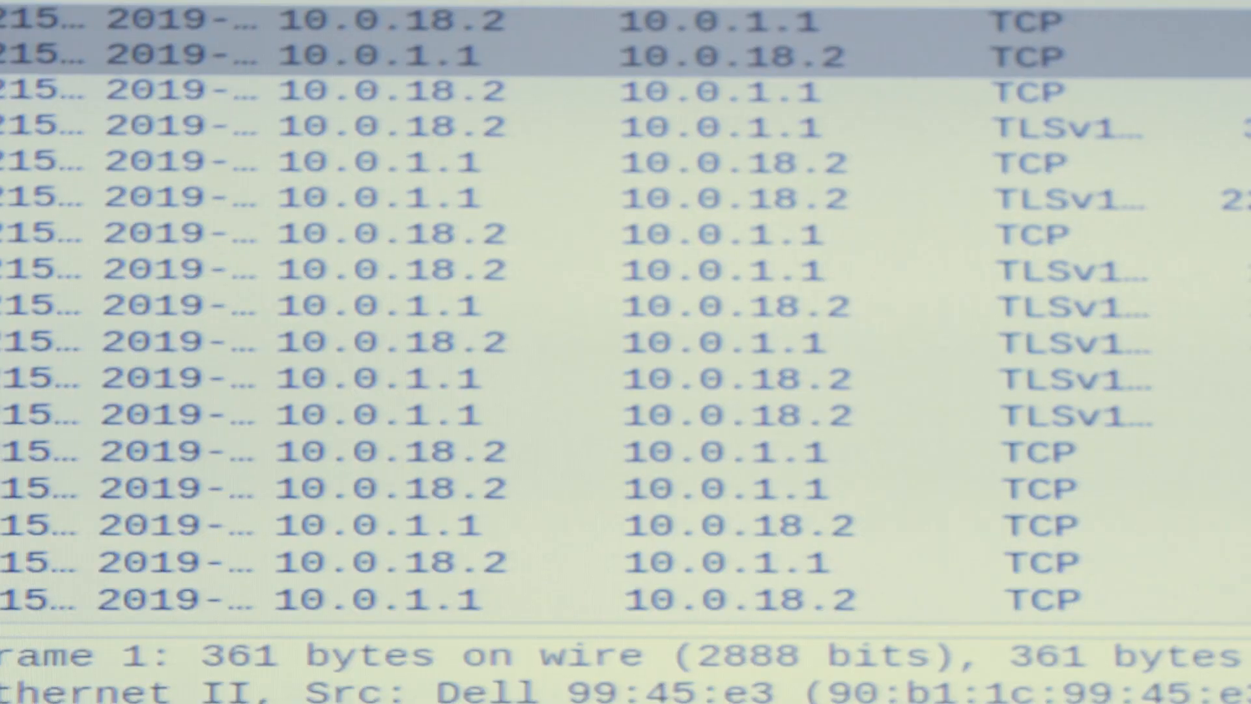
scroll(down, 3)
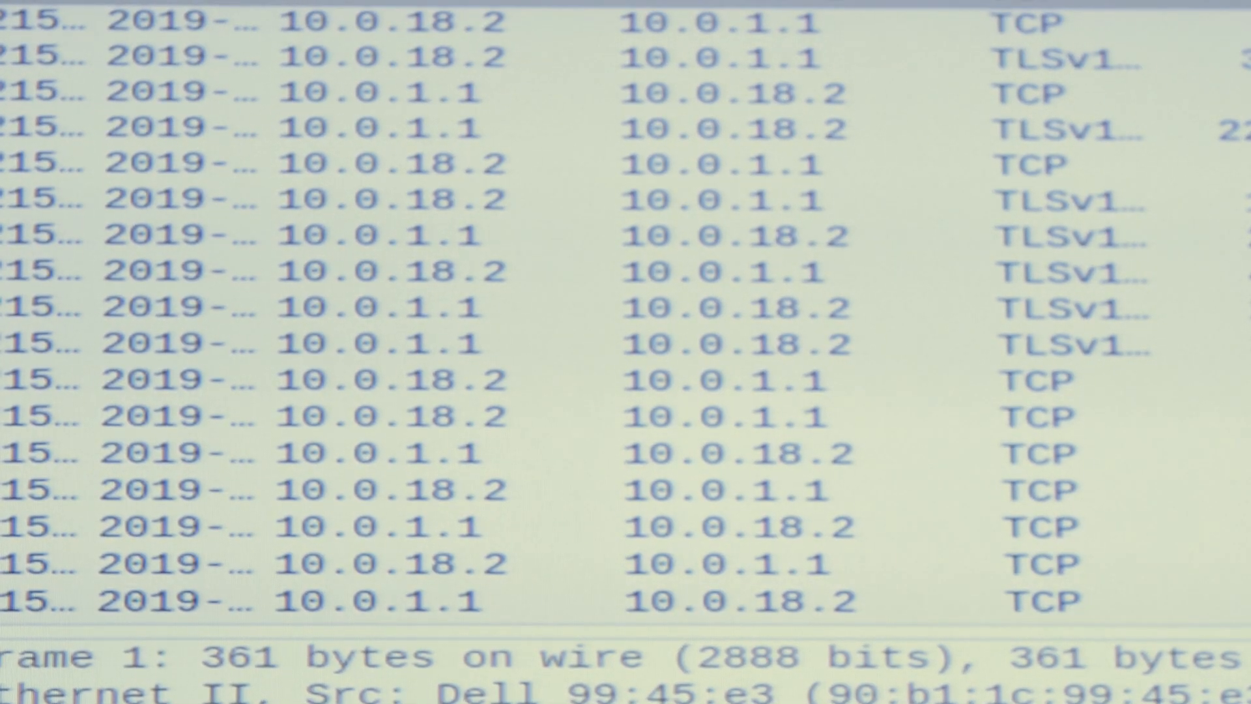